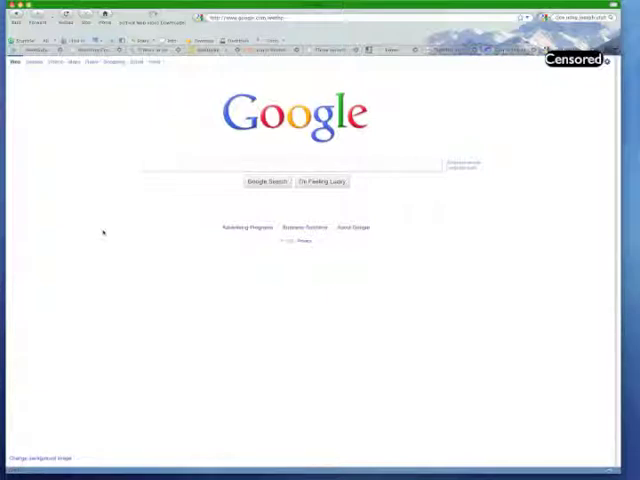
Step: Open Account settings from the account menu to reach the Google Accounts personal settings page
click(300, 165)
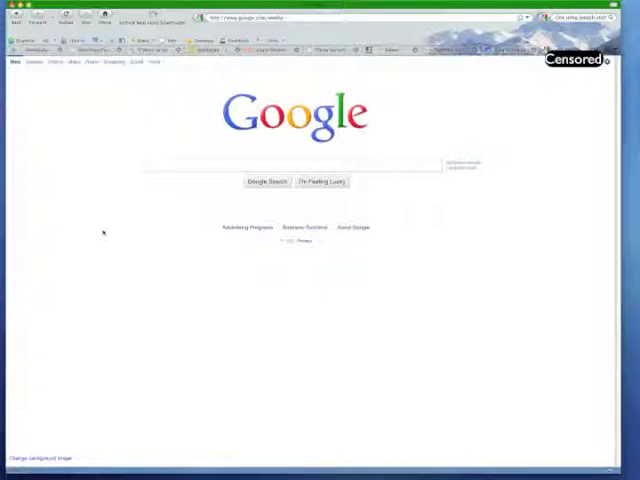
click(300, 165)
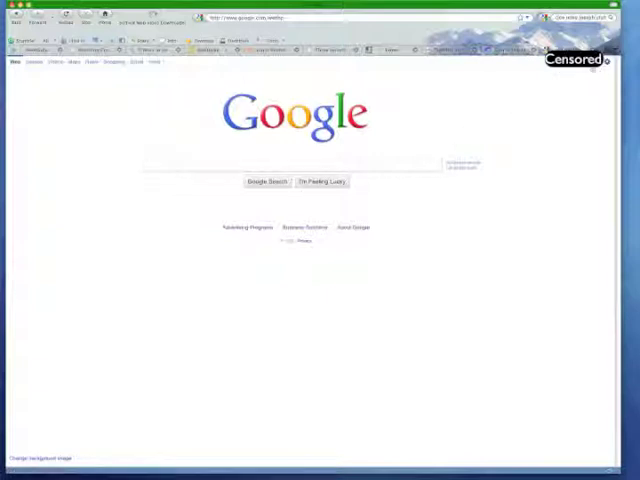
click(575, 60)
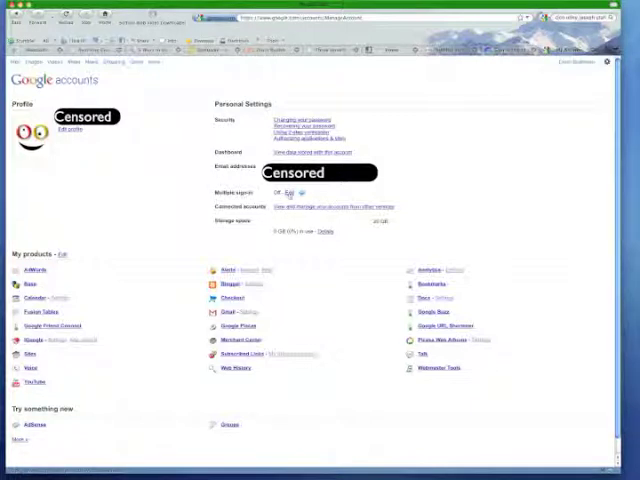
Step: Edit Multiple sign-in, turn it On, and tick the confirmation statements
click(285, 192)
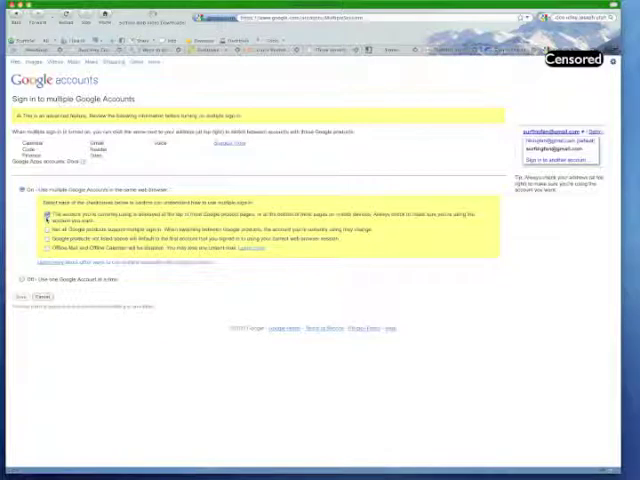
click(44, 230)
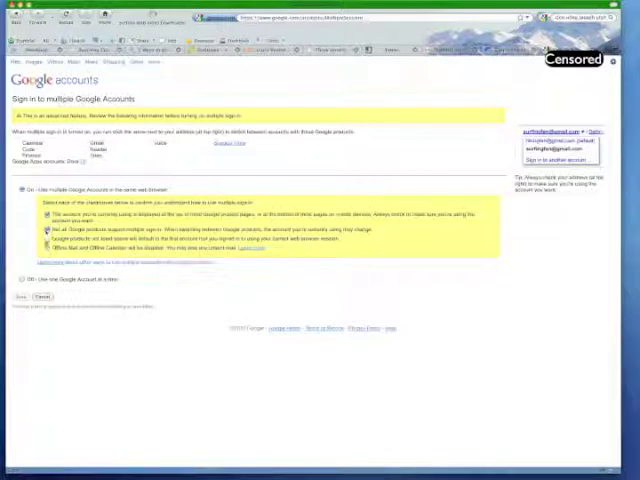
click(40, 247)
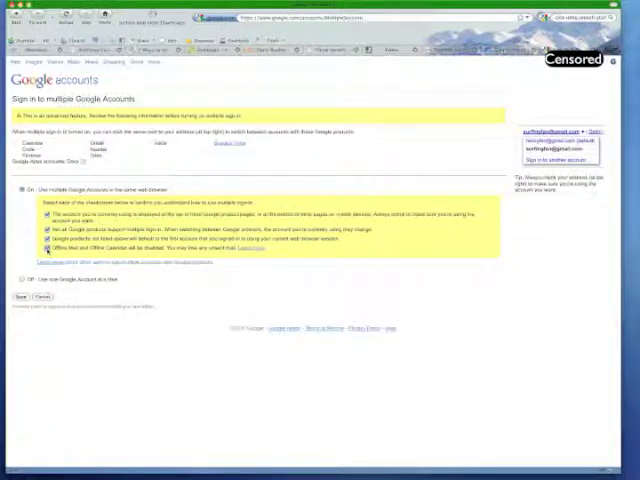